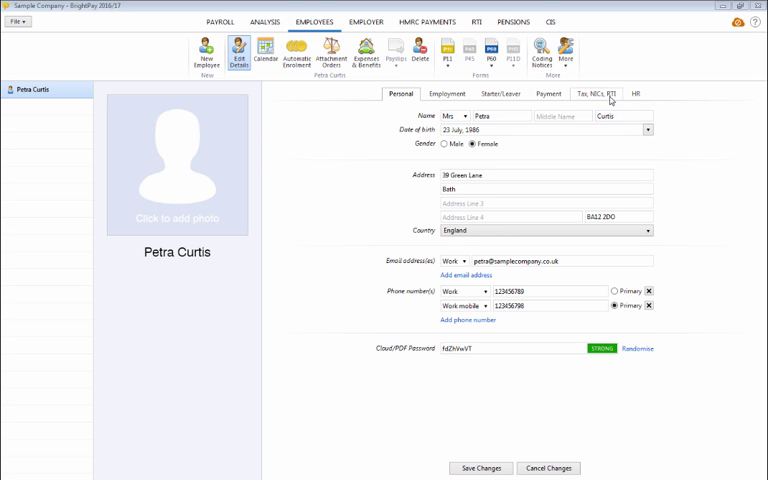
left_click(596, 92)
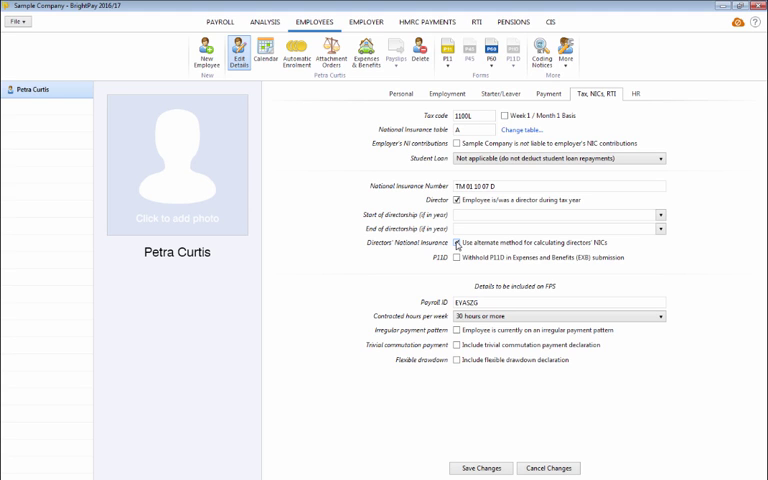
- Tick 'Employee is/was a director during tax year' and move the start-date calendar back to April 2016
left_click(456, 244)
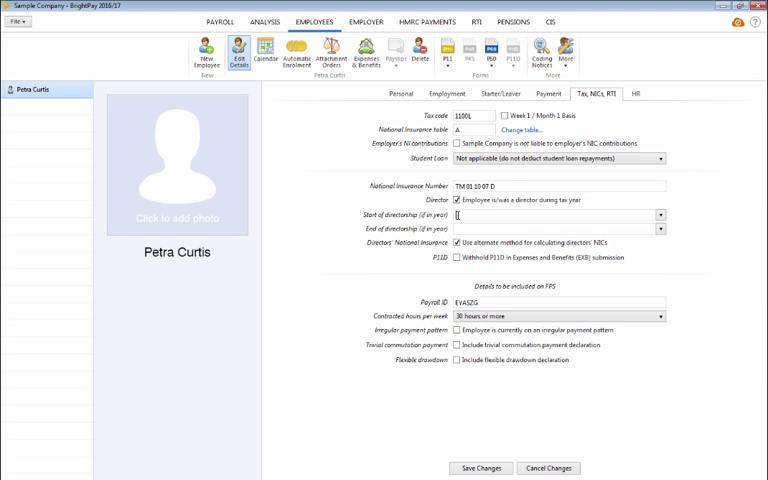
left_click(660, 216)
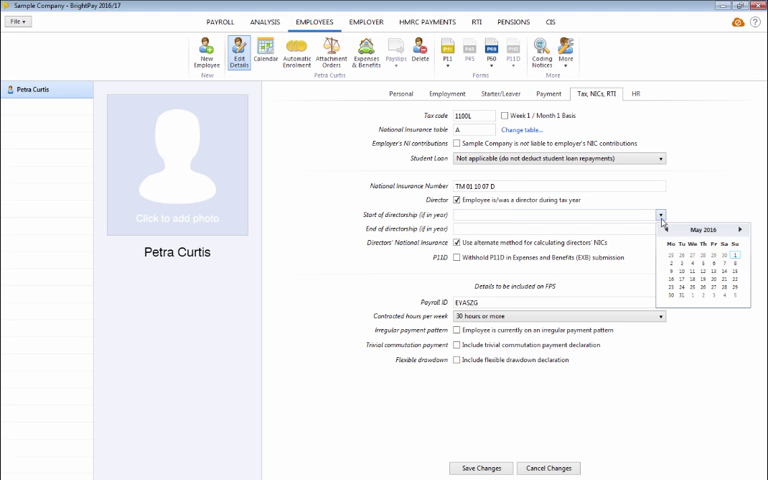
left_click(664, 230)
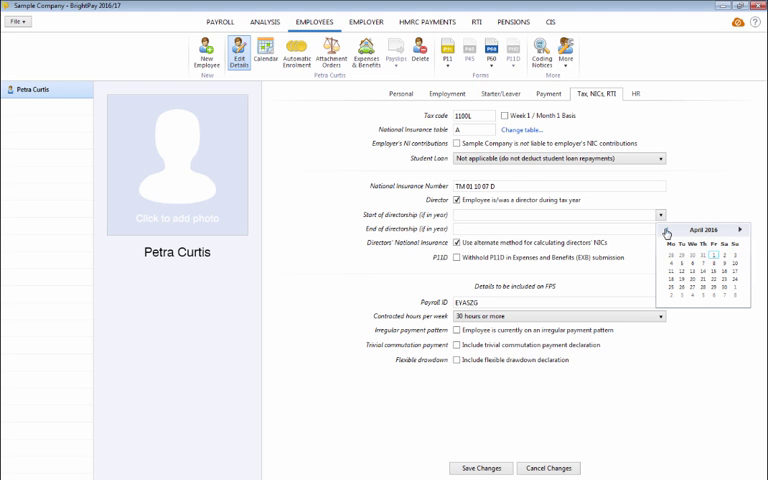